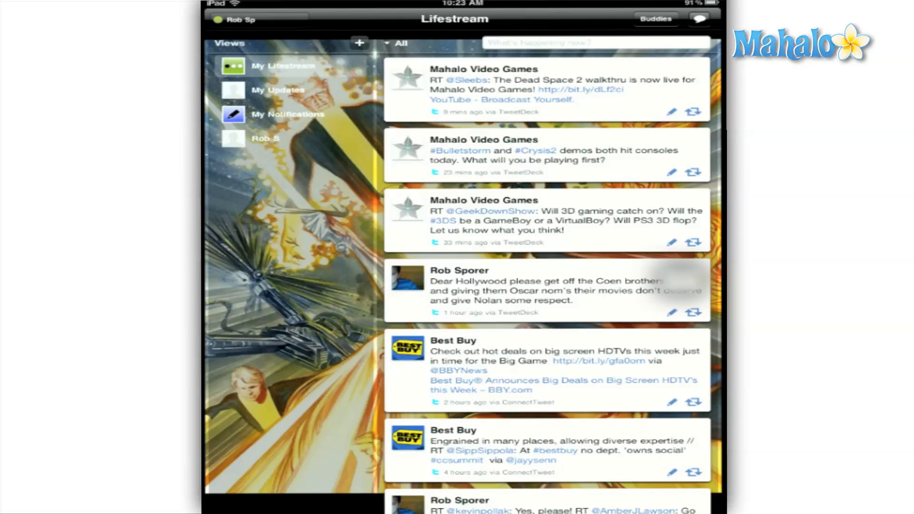
left_click(699, 18)
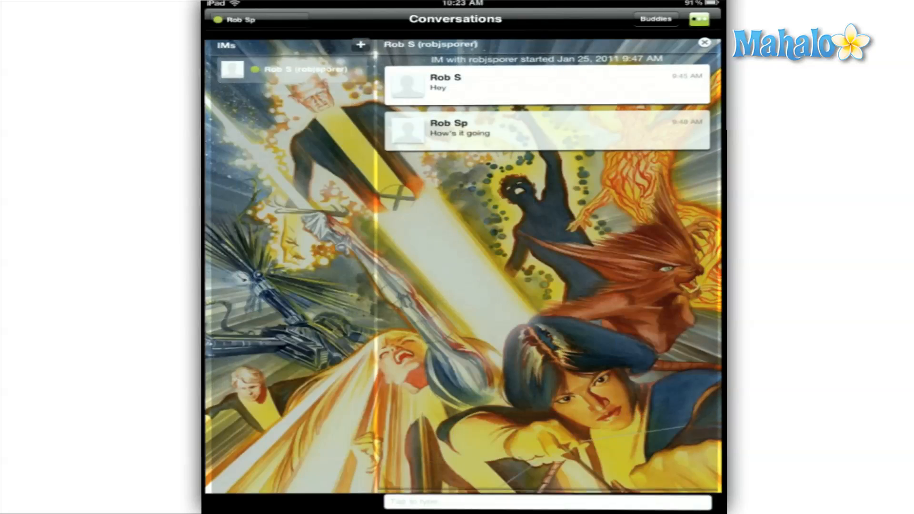
left_click(238, 19)
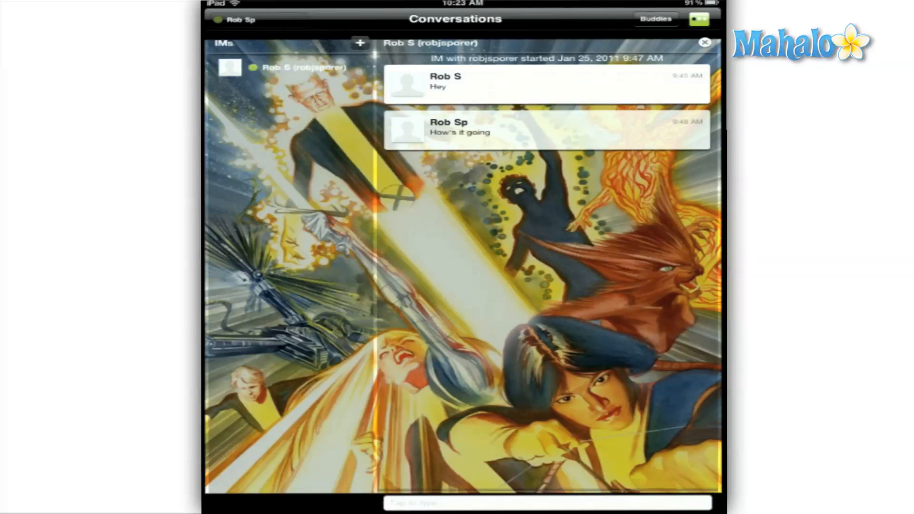
left_click(237, 20)
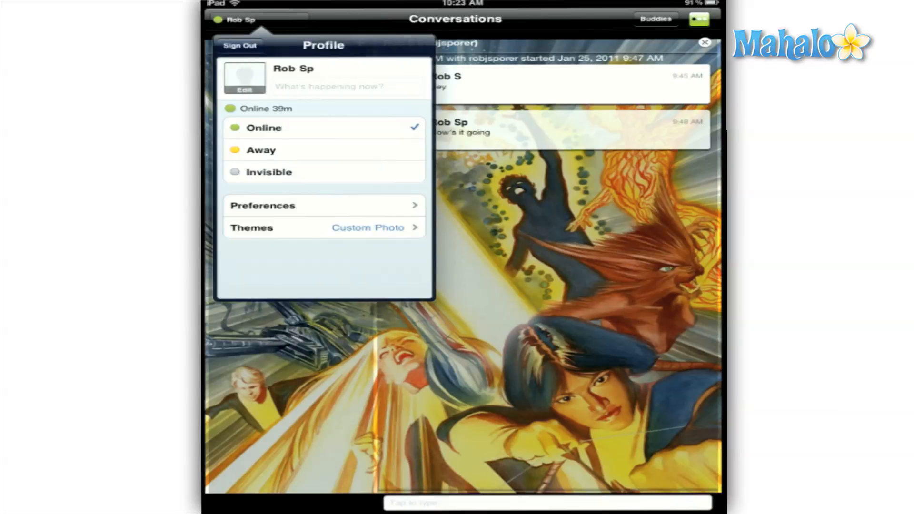
left_click(252, 228)
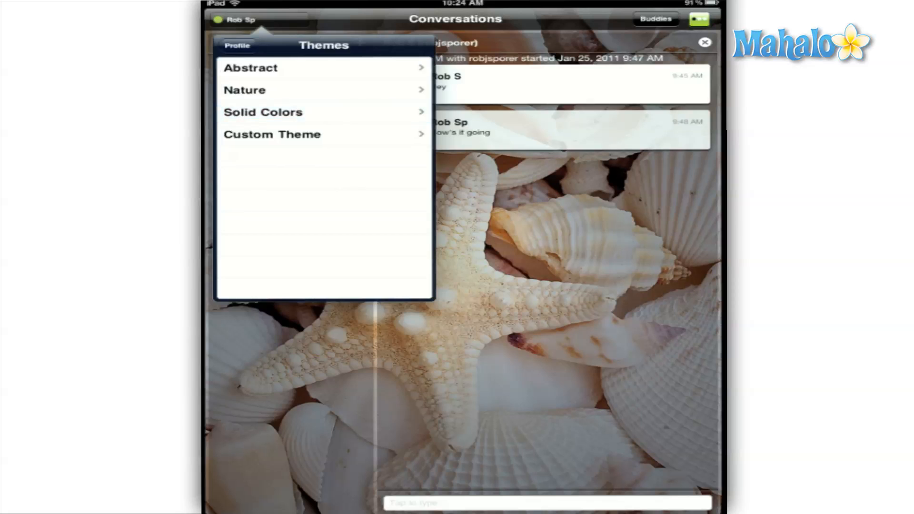
left_click(271, 134)
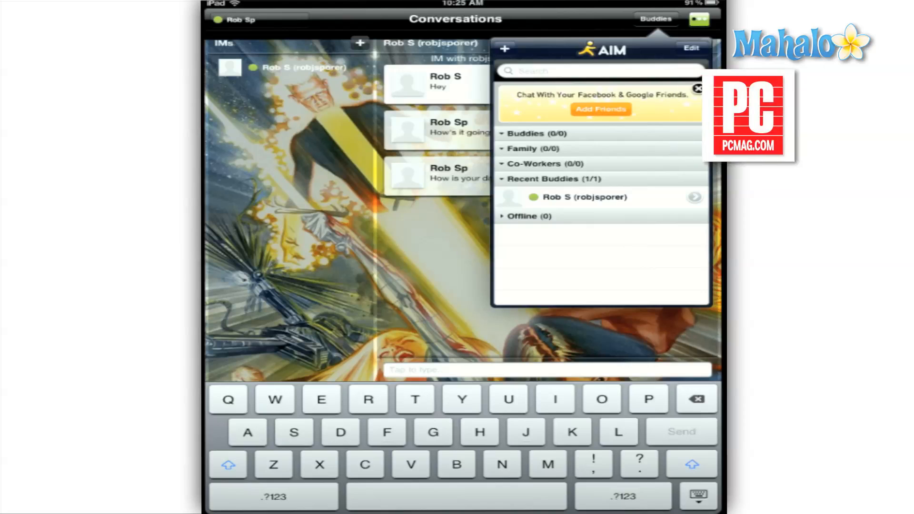
Preview the Google/Facebook add-friend list, type test text in chat, and return to Lifestream
left_click(601, 109)
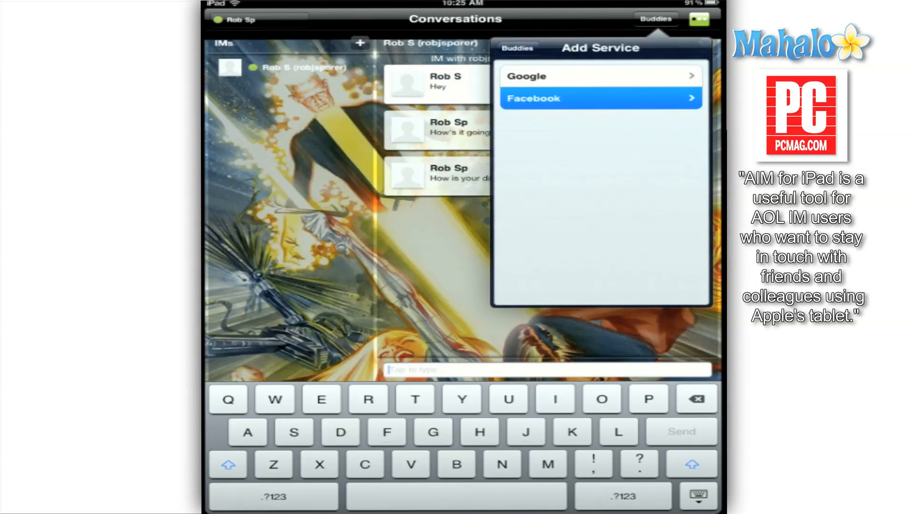
left_click(601, 99)
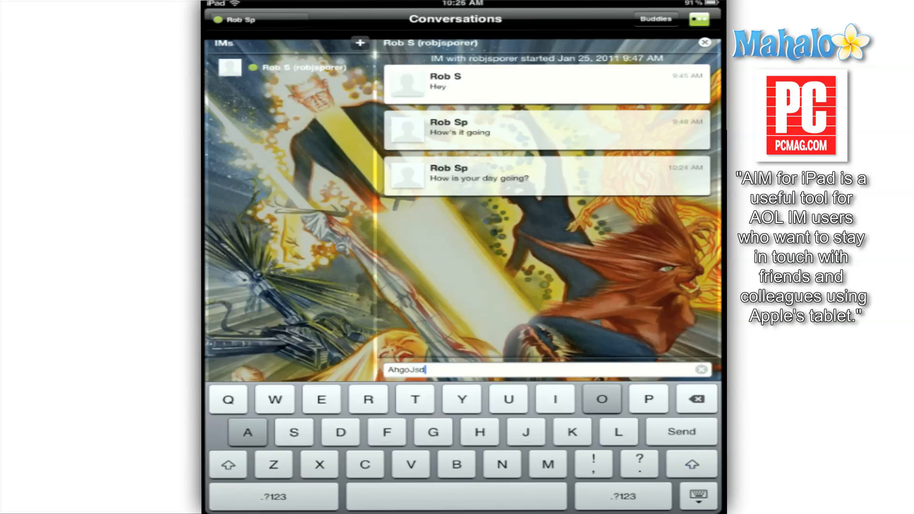
type("aoushgaosughasdugh")
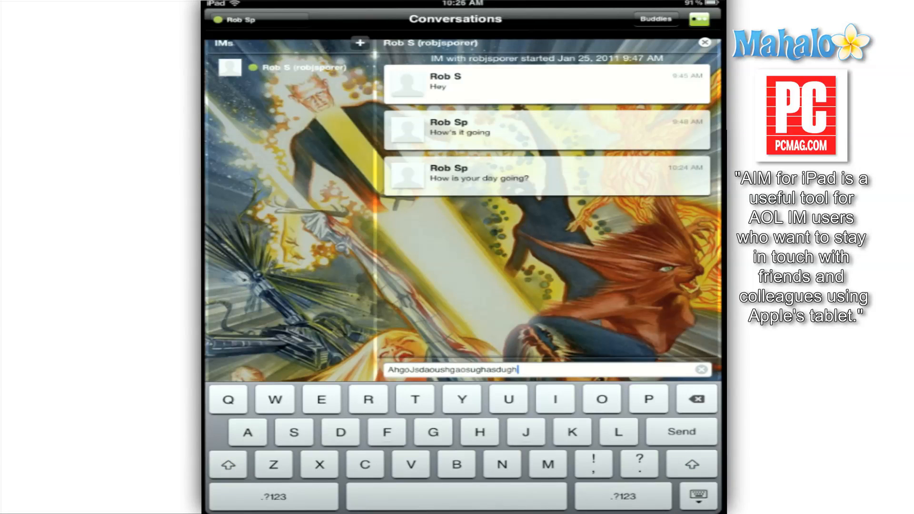
left_click(681, 432)
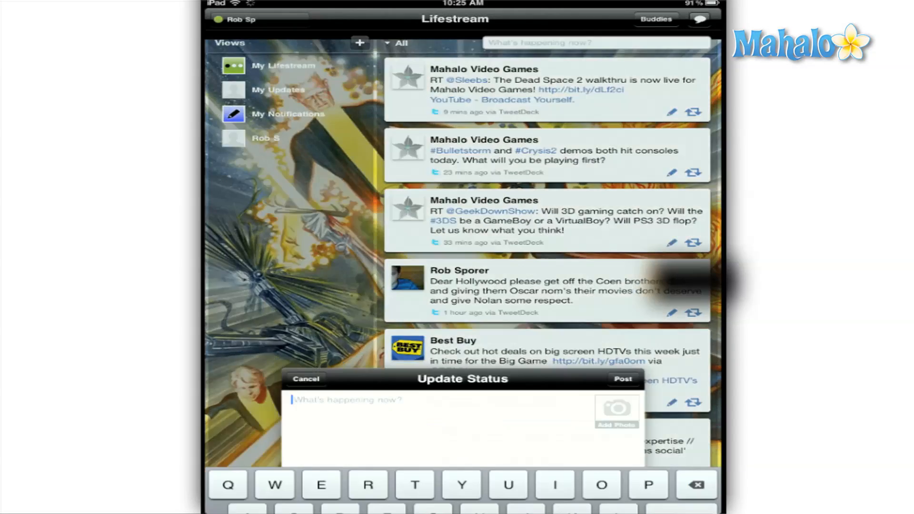
Compose 'Reviewing aim for the iPad' using the iPad autocorrection, and post it
type("Reviewing")
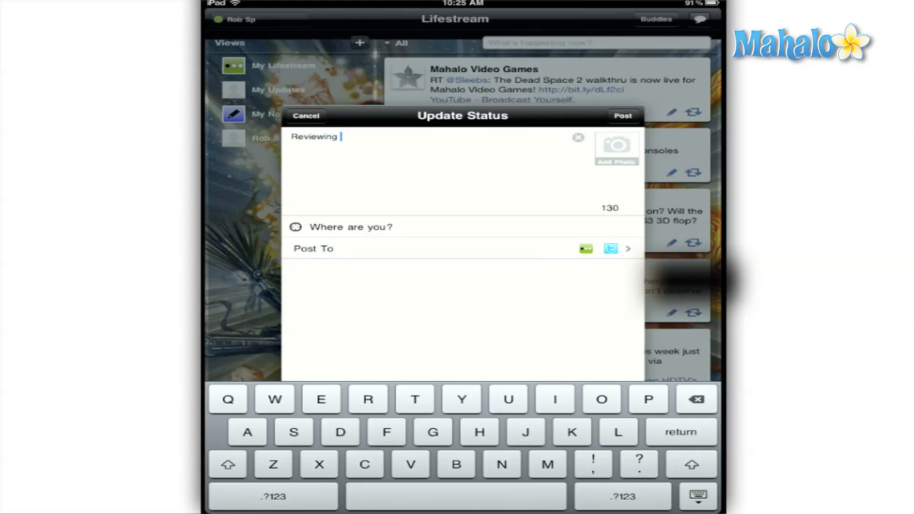
type("aim")
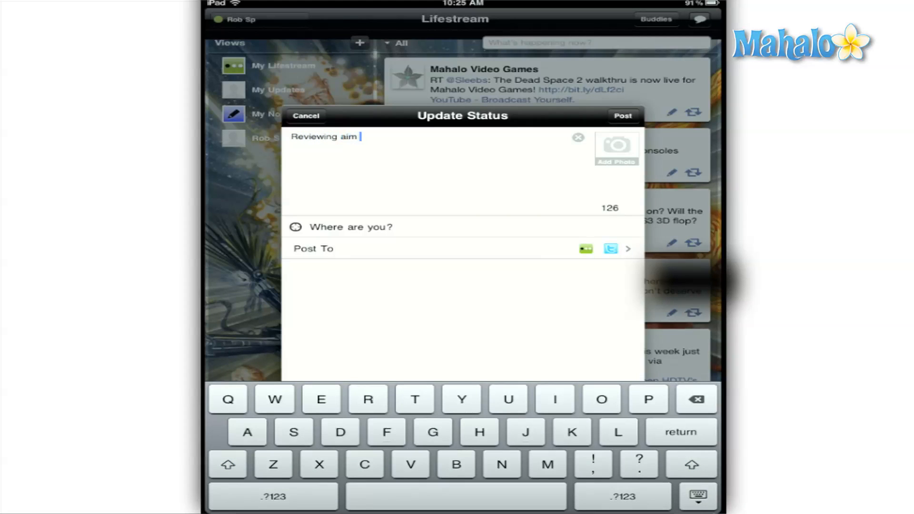
type("for the")
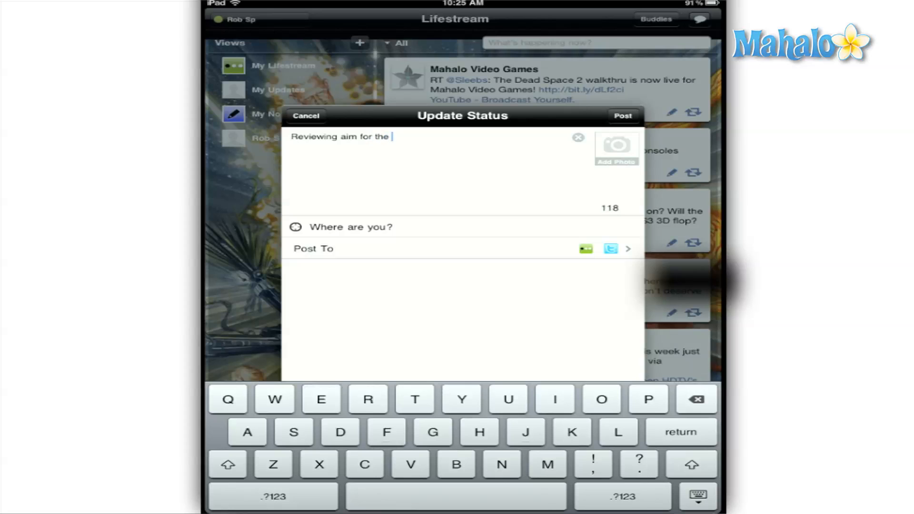
type("ipad")
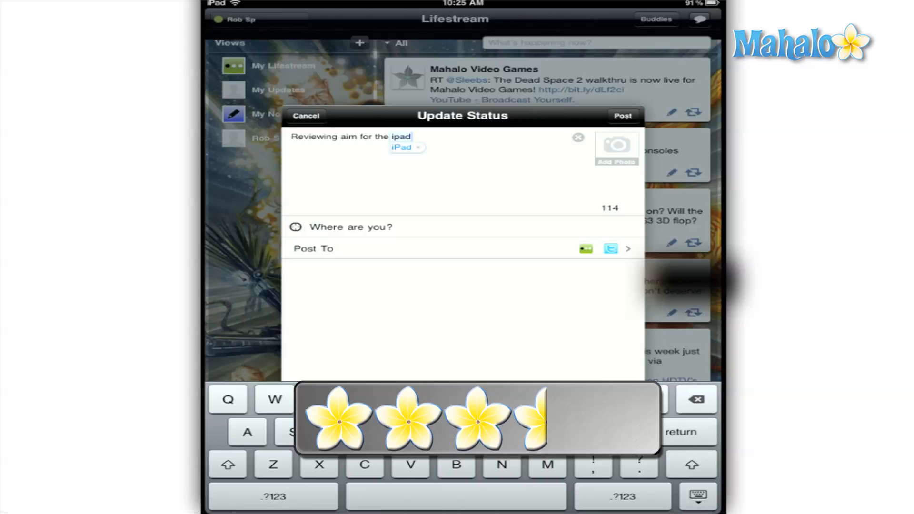
left_click(403, 146)
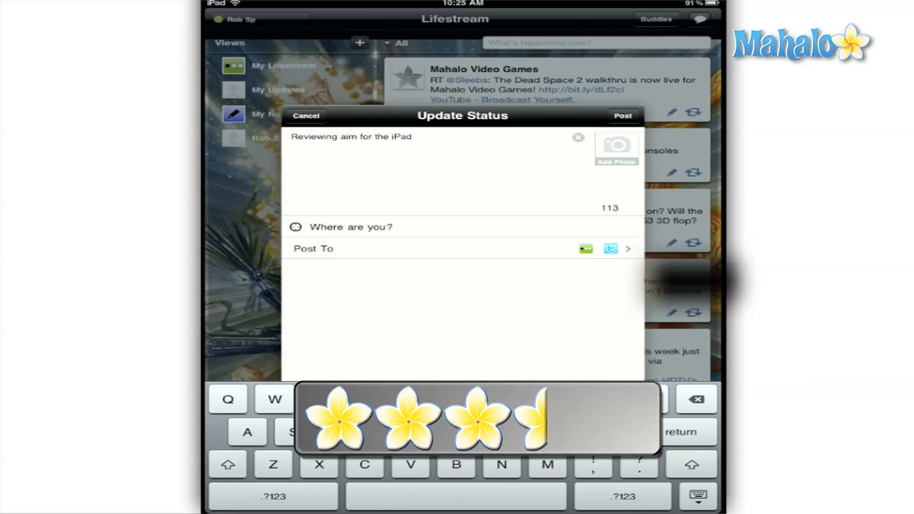
left_click(306, 115)
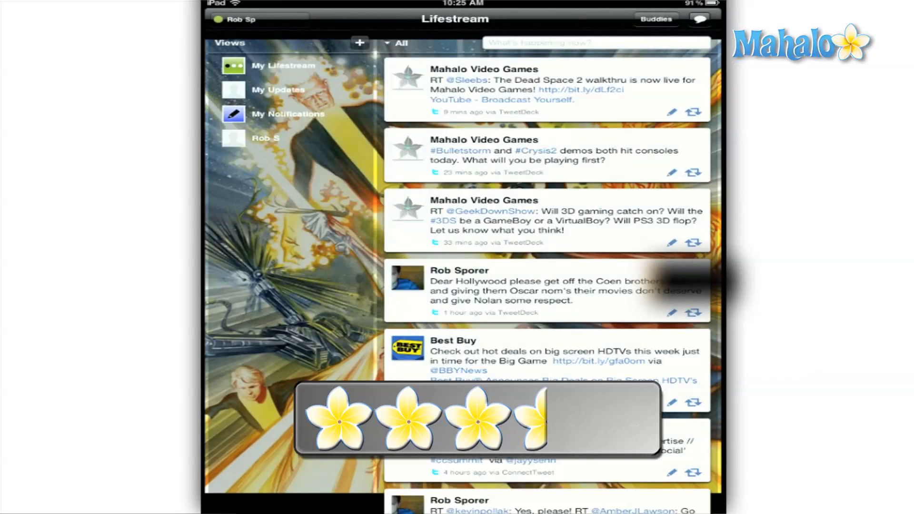